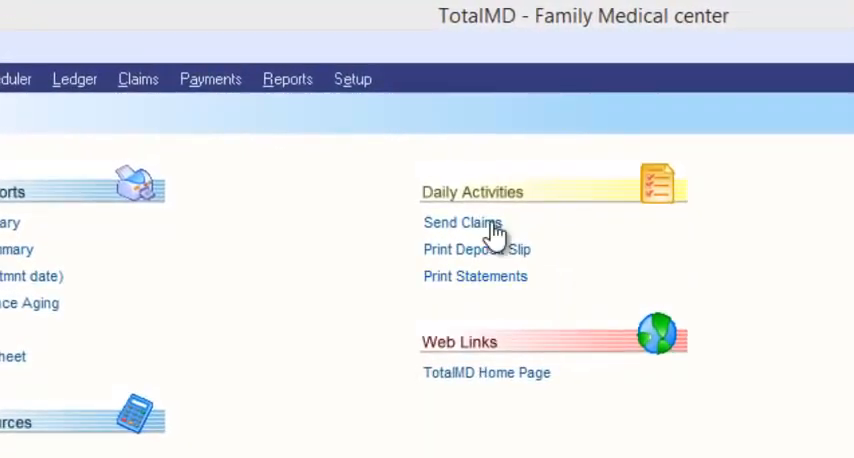
Step: Open the Diagnosis Code list from Setup's Accounting Setup area
click(352, 80)
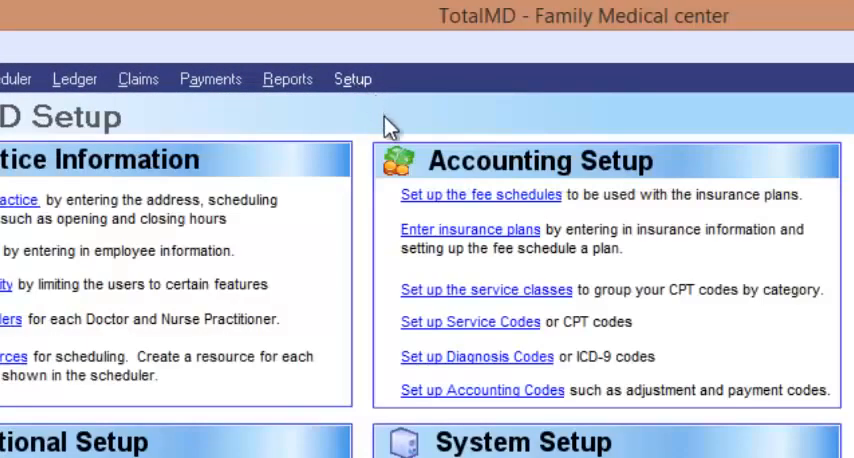
click(476, 356)
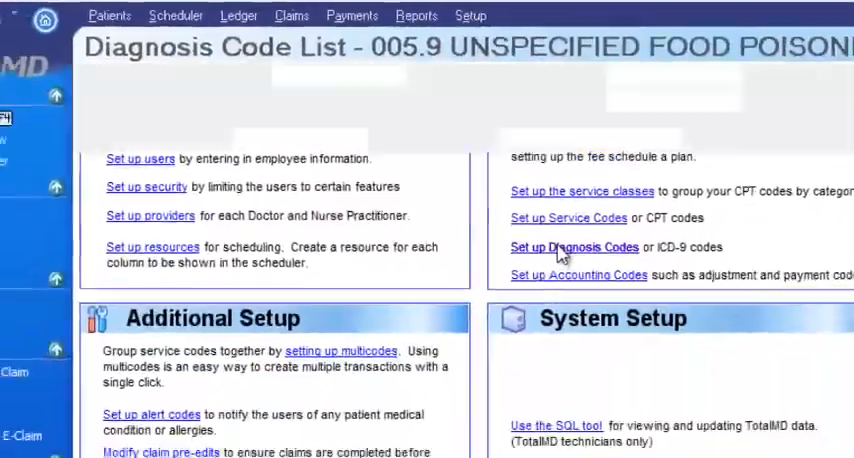
click(572, 248)
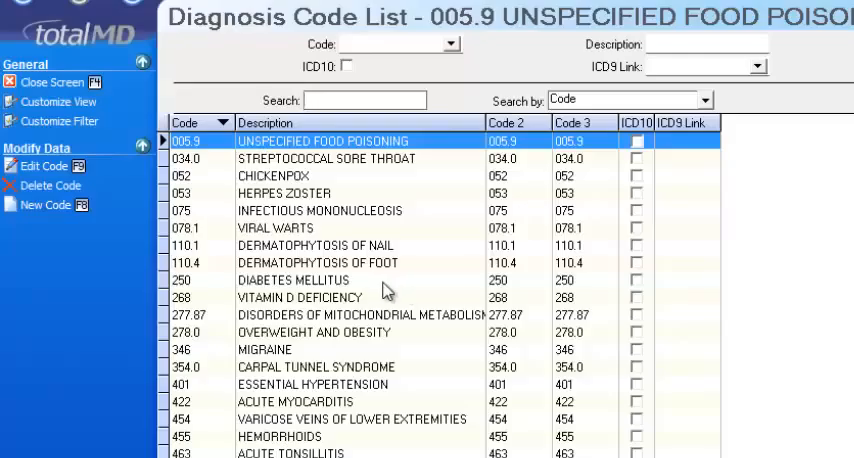
mouse_move(396, 304)
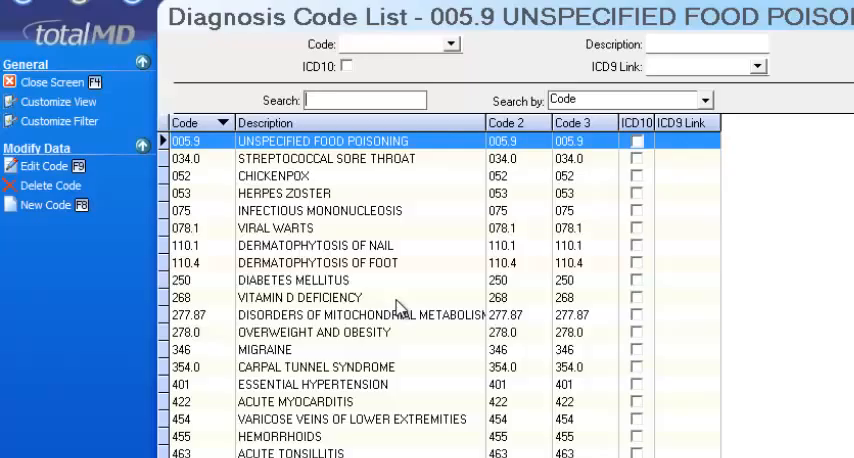
mouse_move(398, 304)
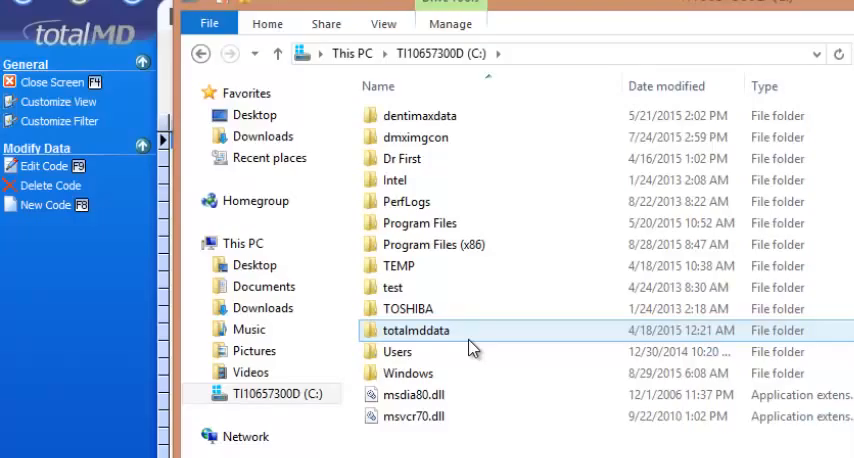
Step: Open the Program Files (x86) folder on drive C and scroll to its TotalMD entries
click(392, 288)
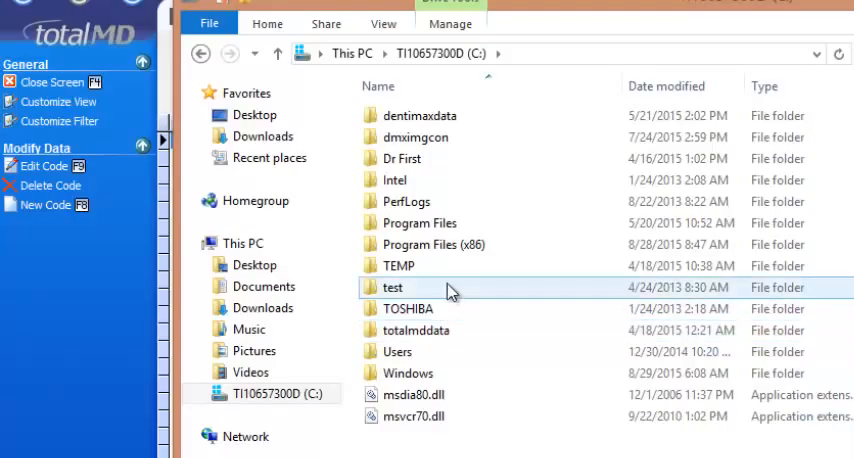
double_click(432, 244)
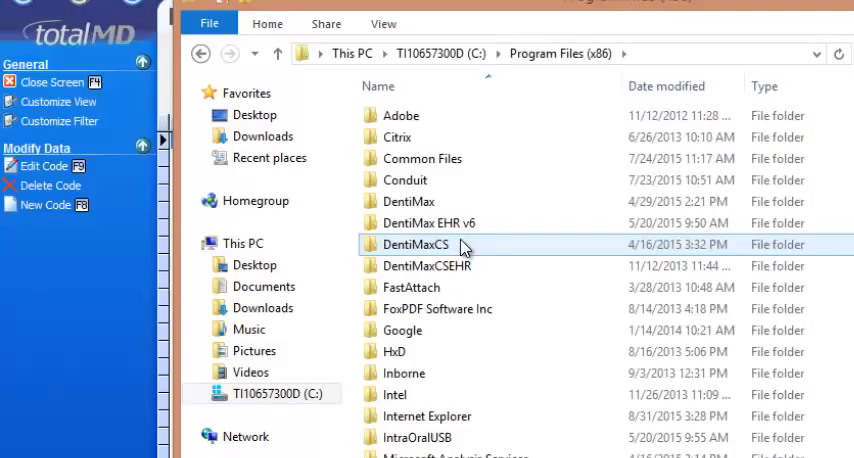
mouse_move(456, 264)
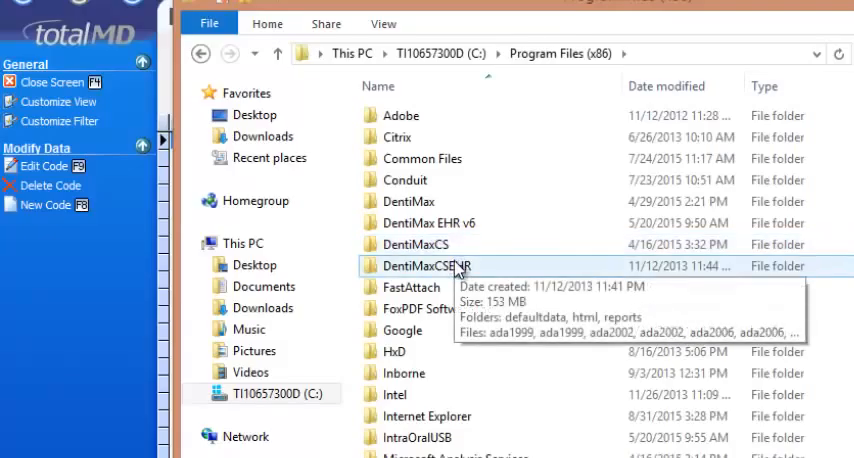
scroll(down, 3)
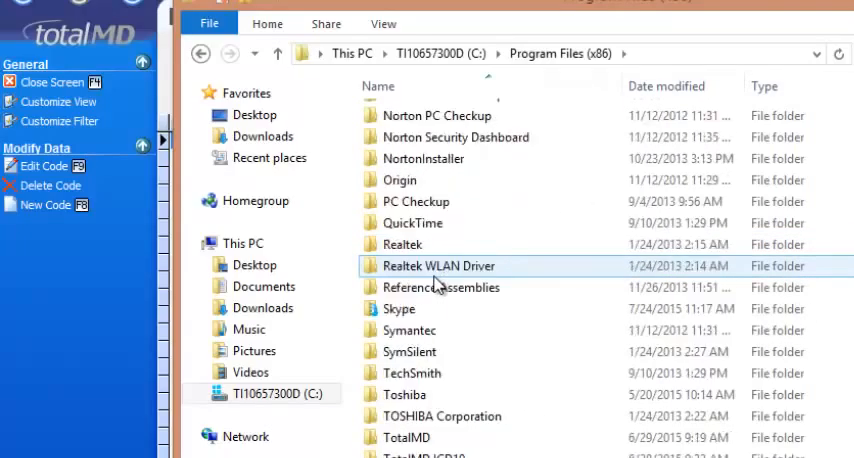
scroll(down, 3)
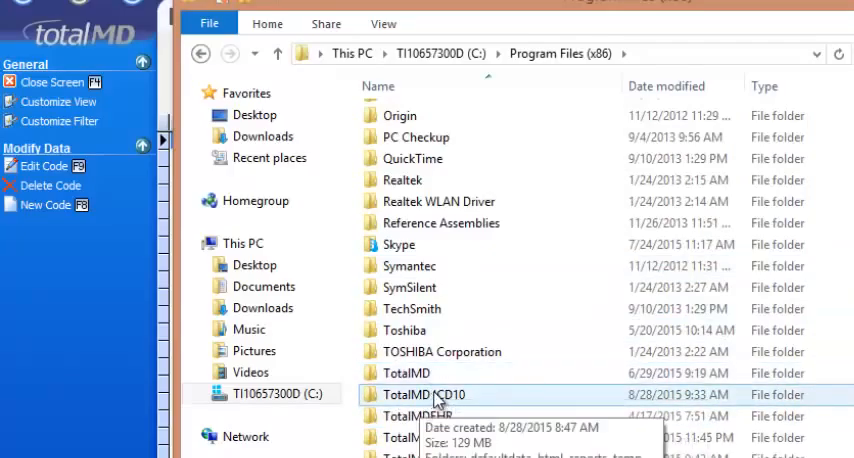
Step: Open the TotalMD ICD10 folder and select the ICD9_10 conversion application
click(404, 372)
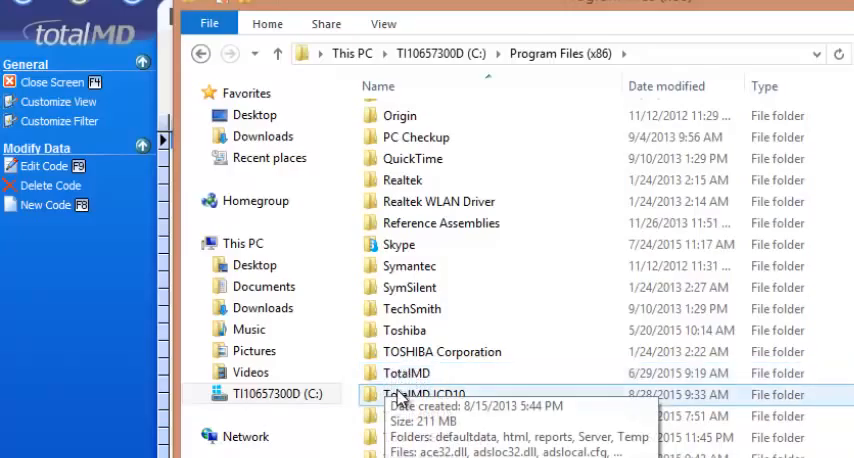
double_click(416, 392)
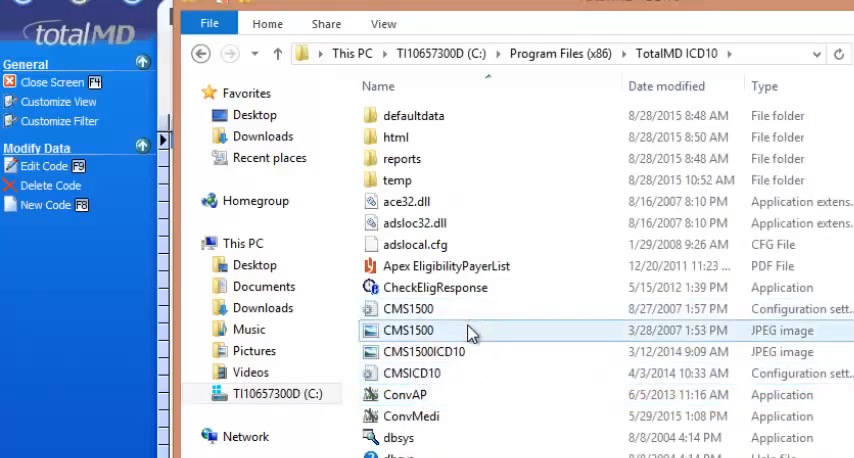
scroll(down, 3)
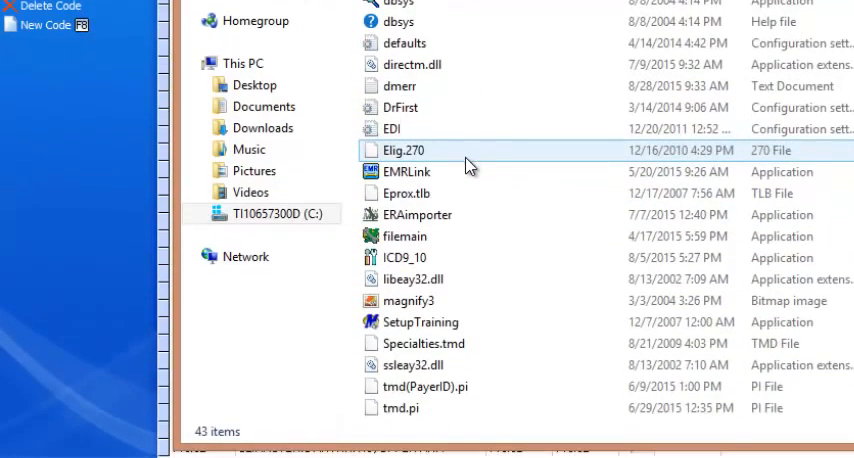
click(410, 258)
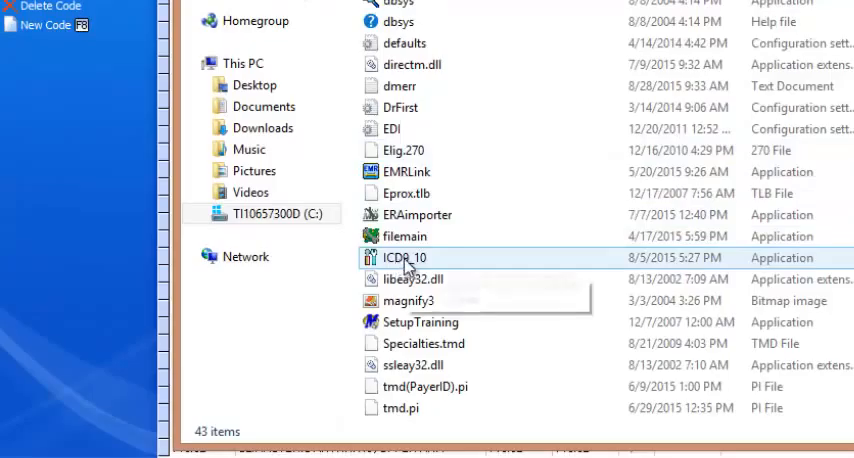
Step: Launch ICD9_10 and log in as TotalMD user 1 with its password
double_click(404, 258)
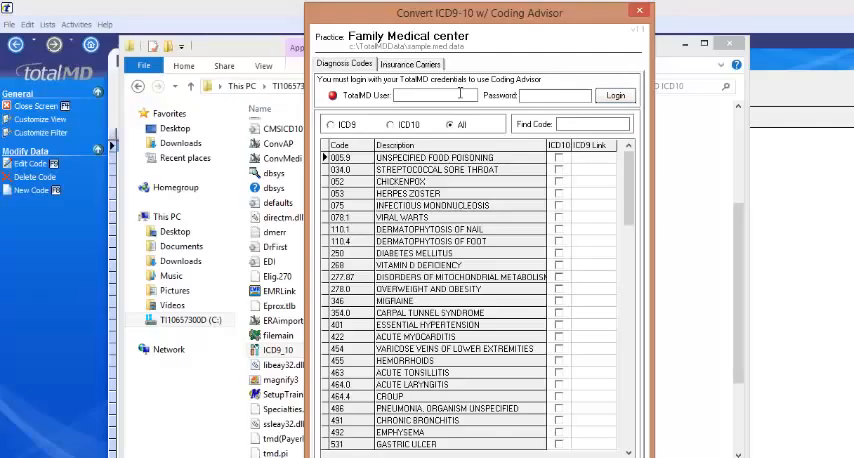
text(1)
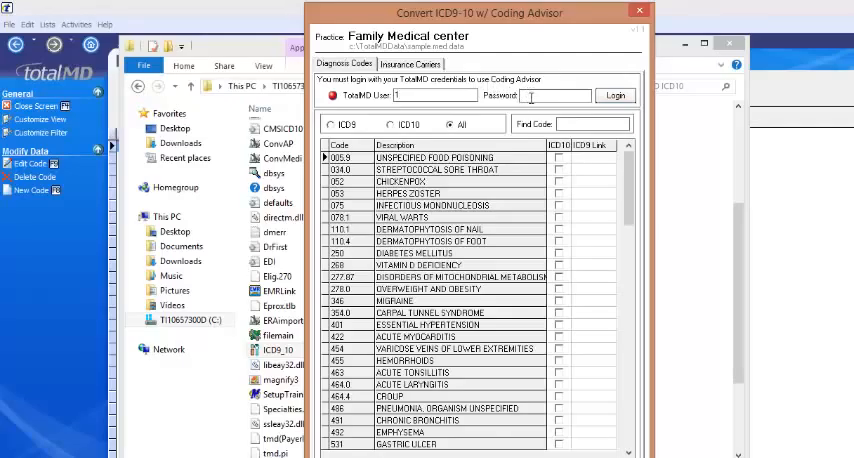
text(1)
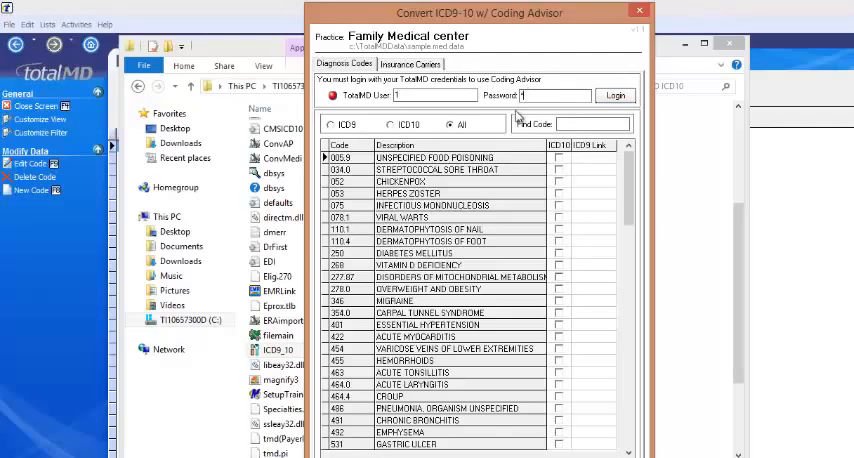
text(*)
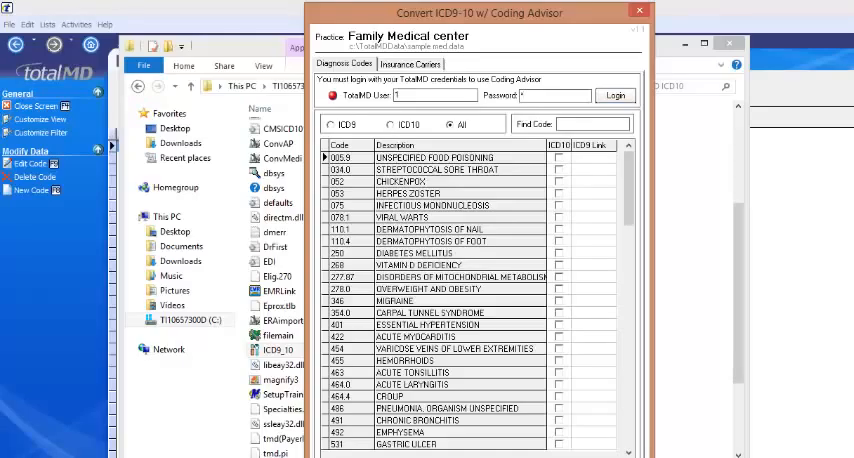
mouse_move(812, 402)
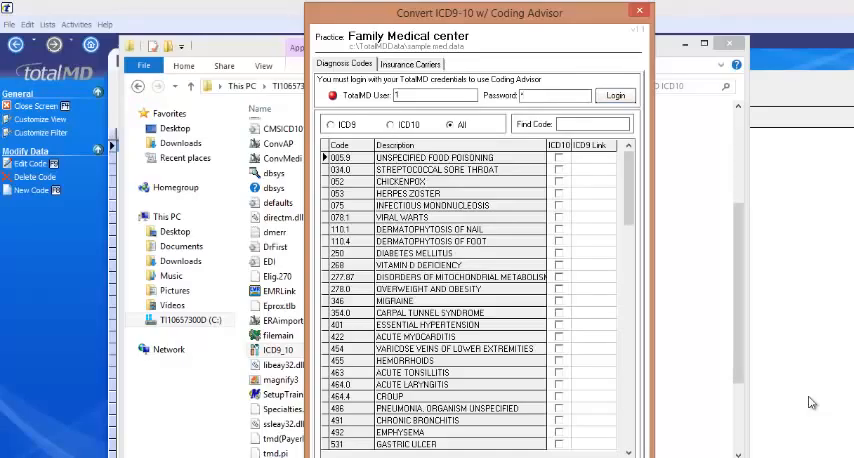
click(616, 96)
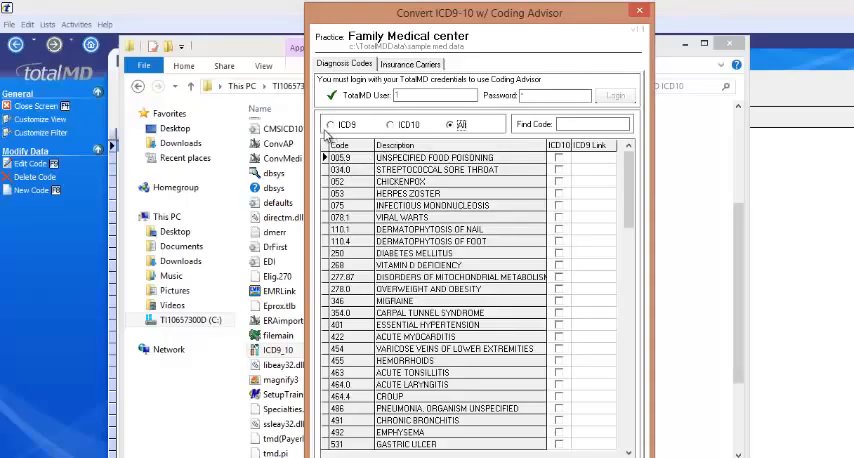
Step: Switch the code list to ICD-10 view and back to ICD-9 view
click(330, 124)
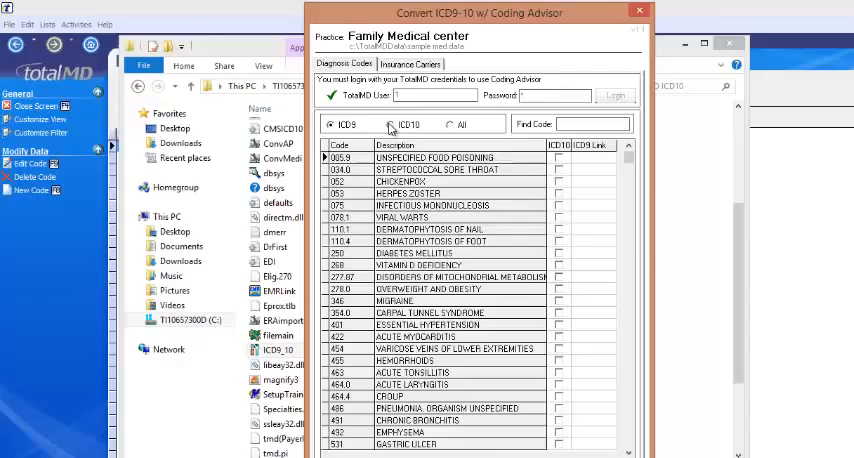
click(390, 124)
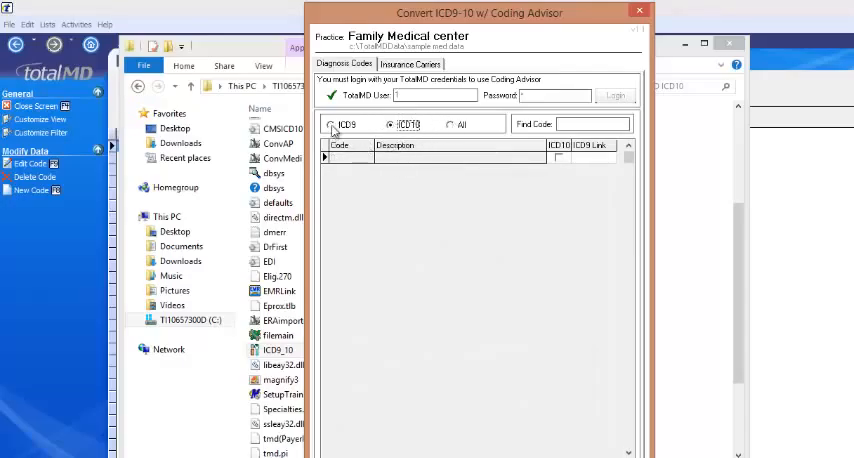
click(330, 124)
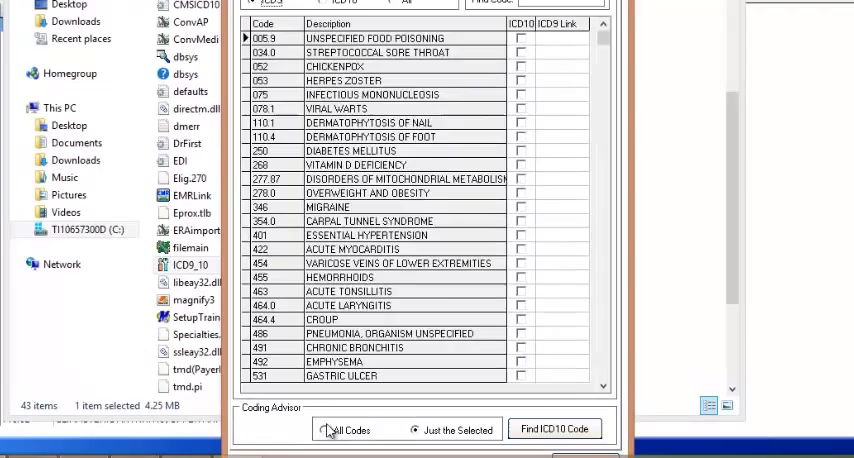
Step: Choose All Codes under Coding Advisor and start Find ICD10 Code, bringing up the confirmation
click(324, 428)
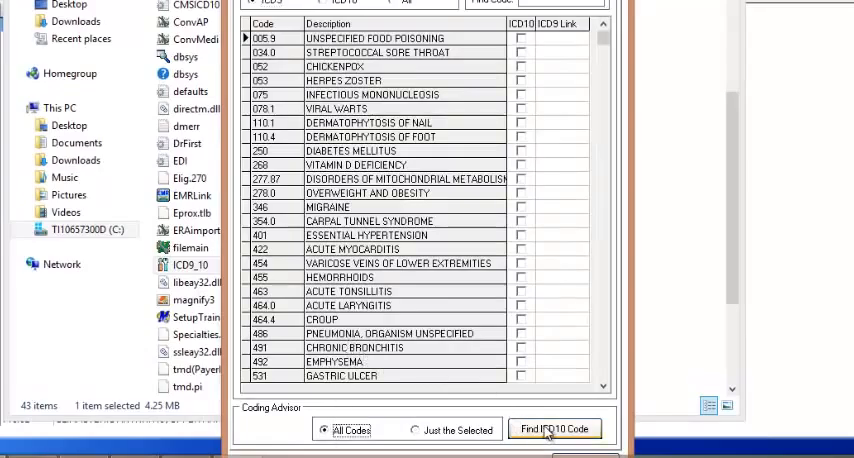
click(554, 428)
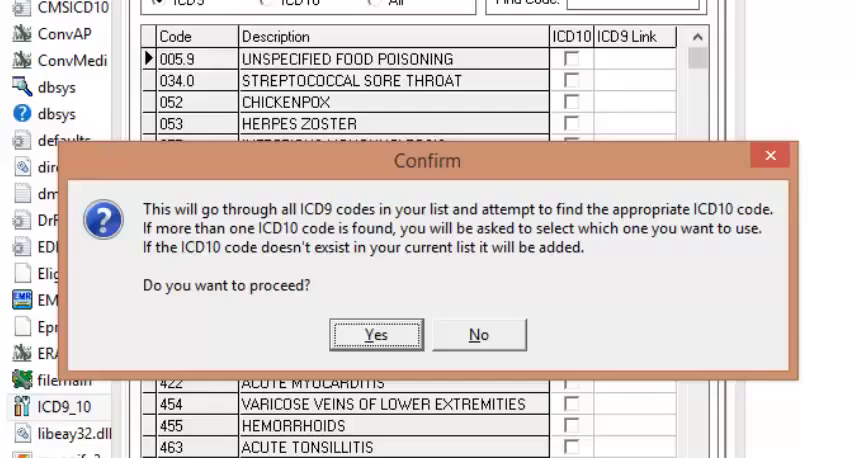
mouse_move(392, 440)
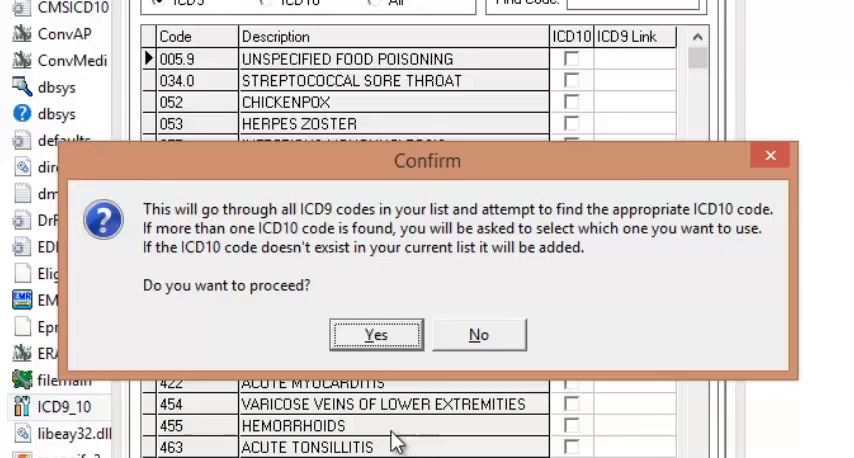
Step: Confirm processing all ICD-9 codes and accept All matches for 005.9, 034.0 and 277.87
click(376, 334)
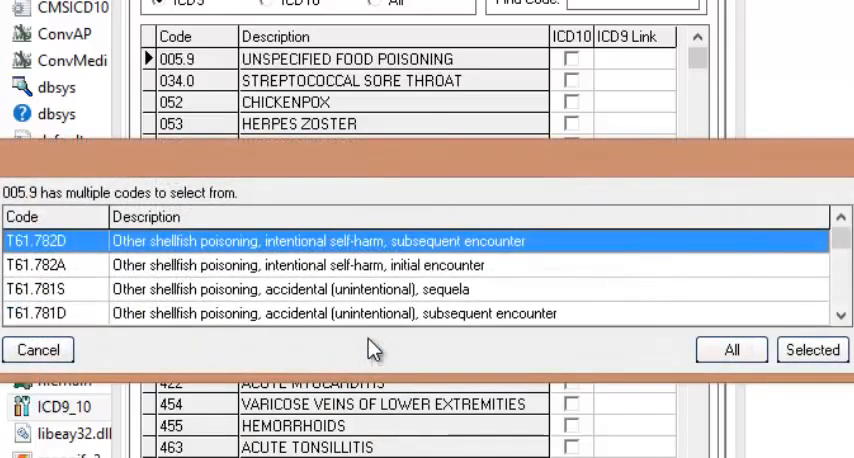
mouse_move(208, 68)
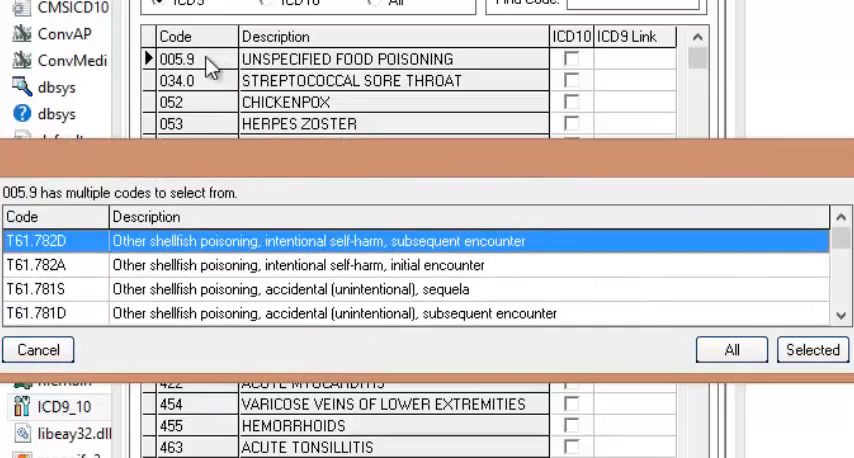
mouse_move(188, 68)
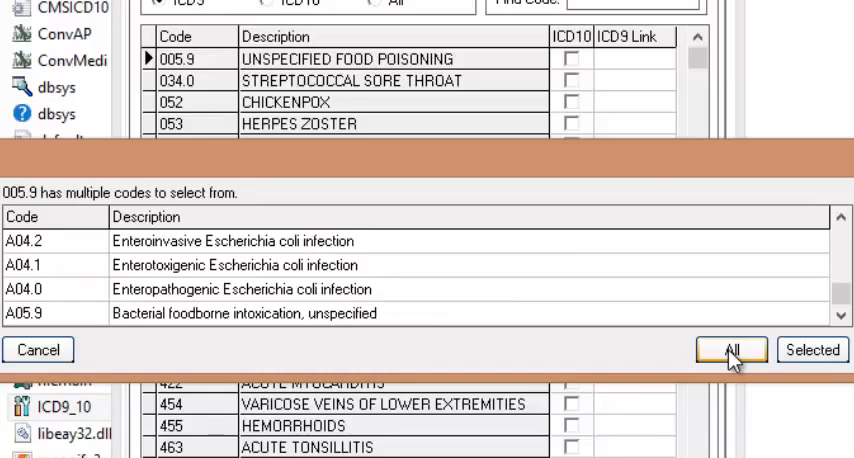
click(732, 350)
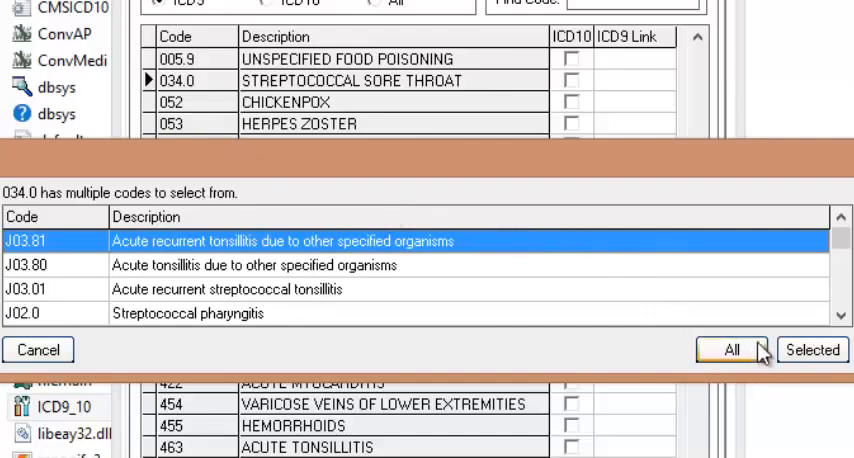
click(730, 348)
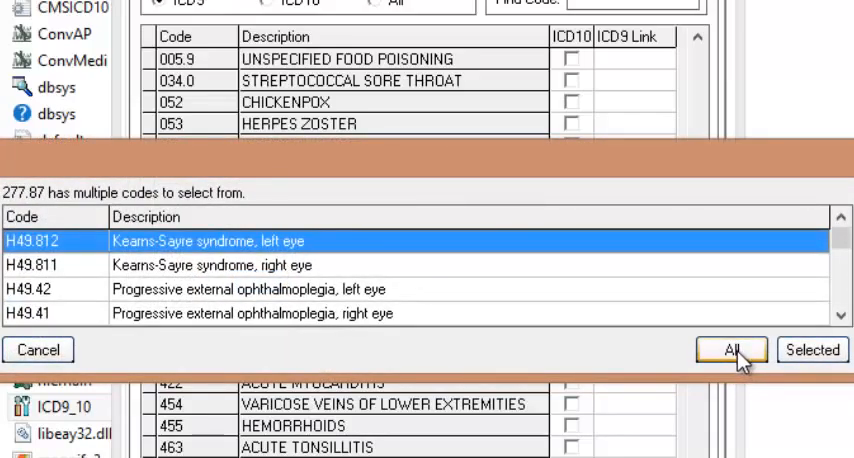
click(732, 350)
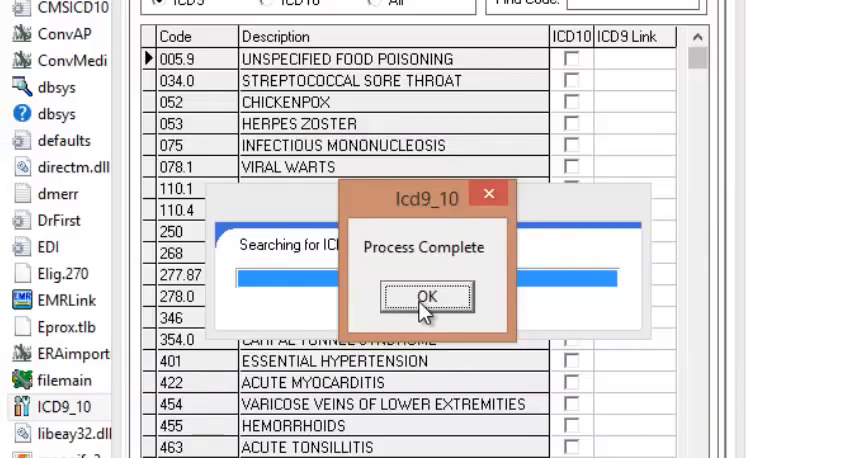
Step: Acknowledge the Process Complete message and list the new ICD-10 codes linked to their ICD-9 codes
click(426, 296)
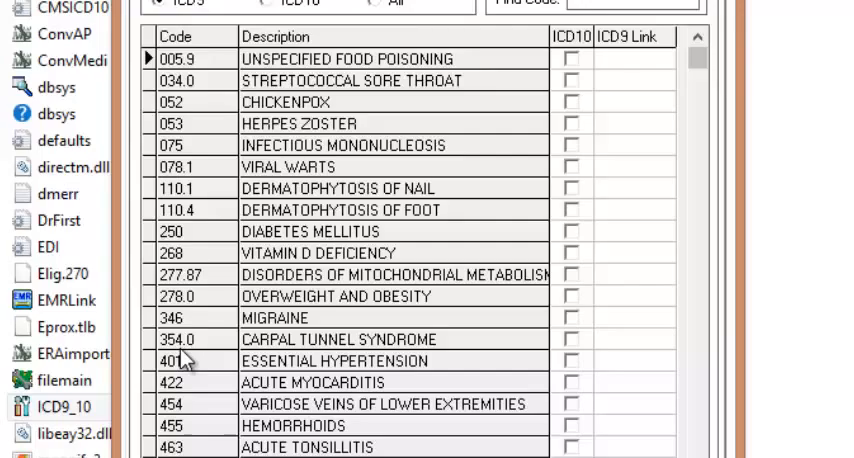
mouse_move(296, 10)
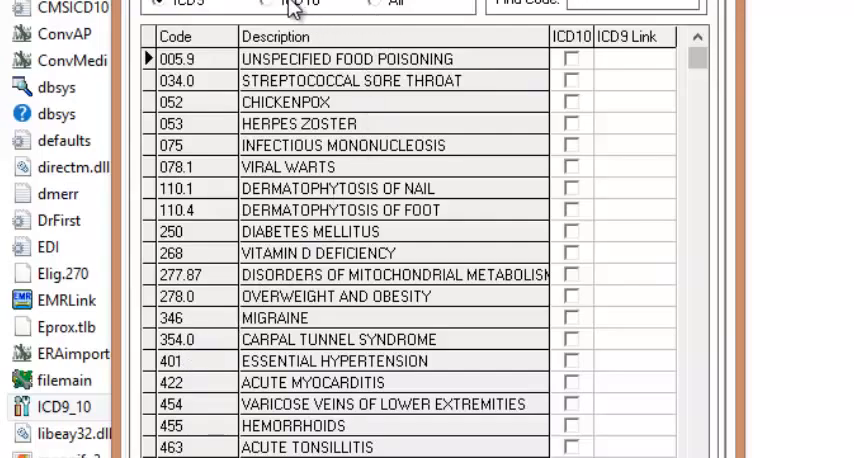
click(284, 4)
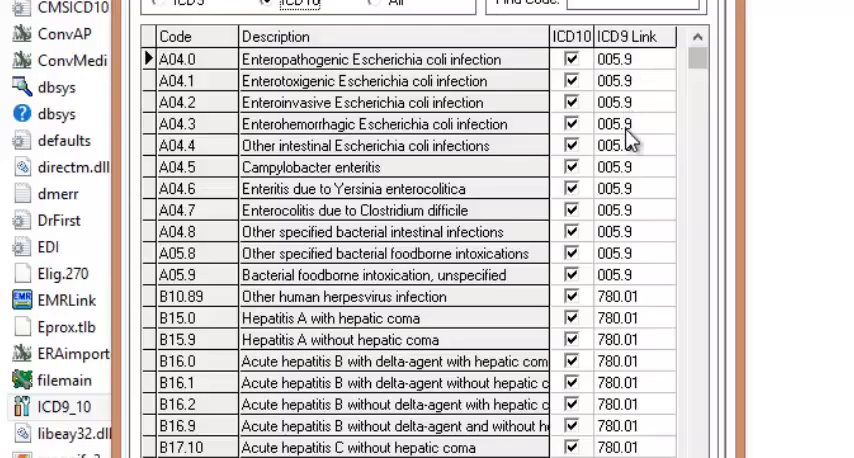
mouse_move(624, 140)
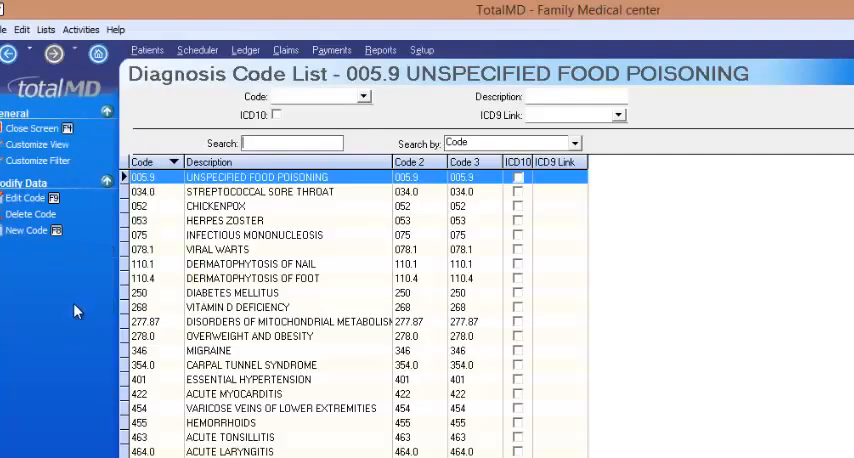
mouse_move(276, 116)
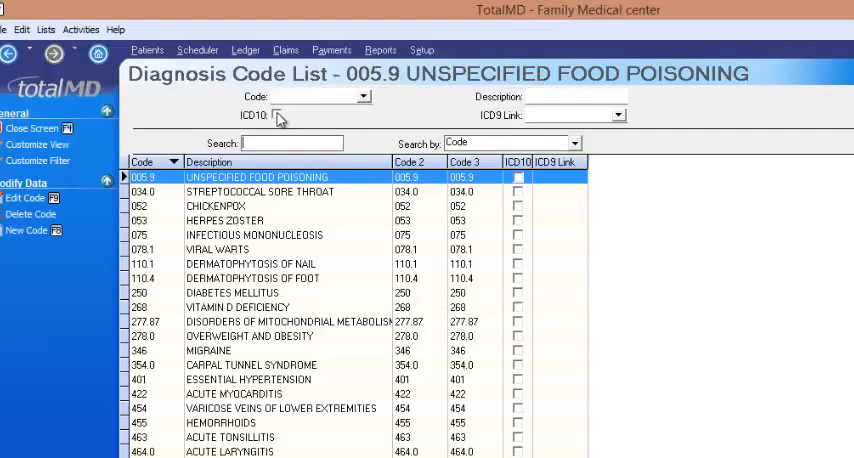
Step: Filter TotalMD's Diagnosis Code List to ICD-10 codes and scroll through the linked entries
click(272, 114)
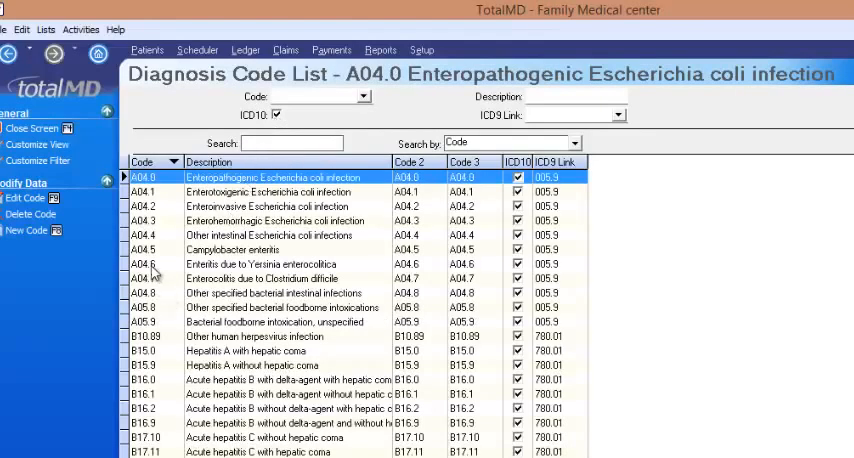
click(148, 350)
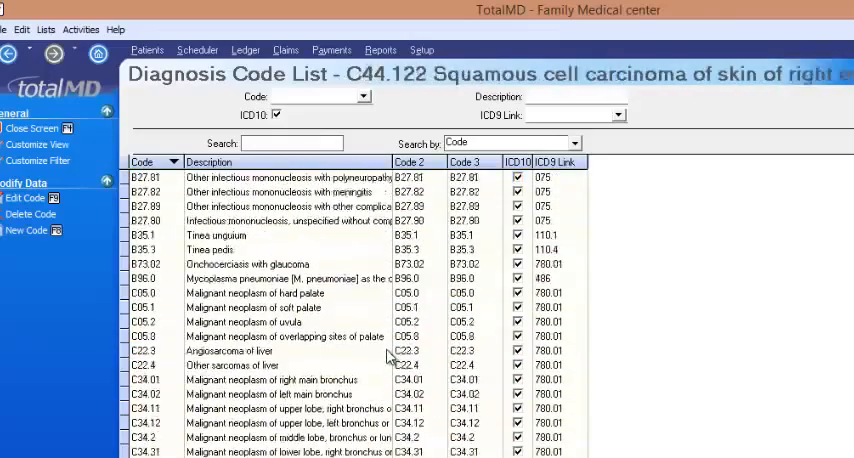
scroll(down, 3)
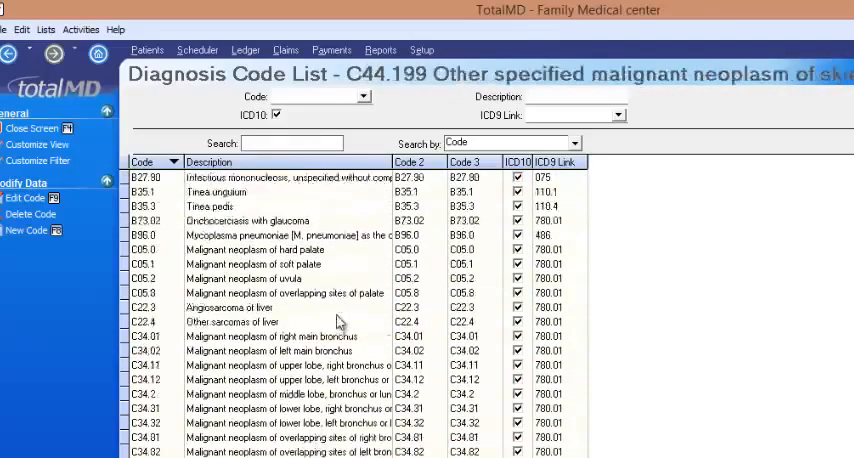